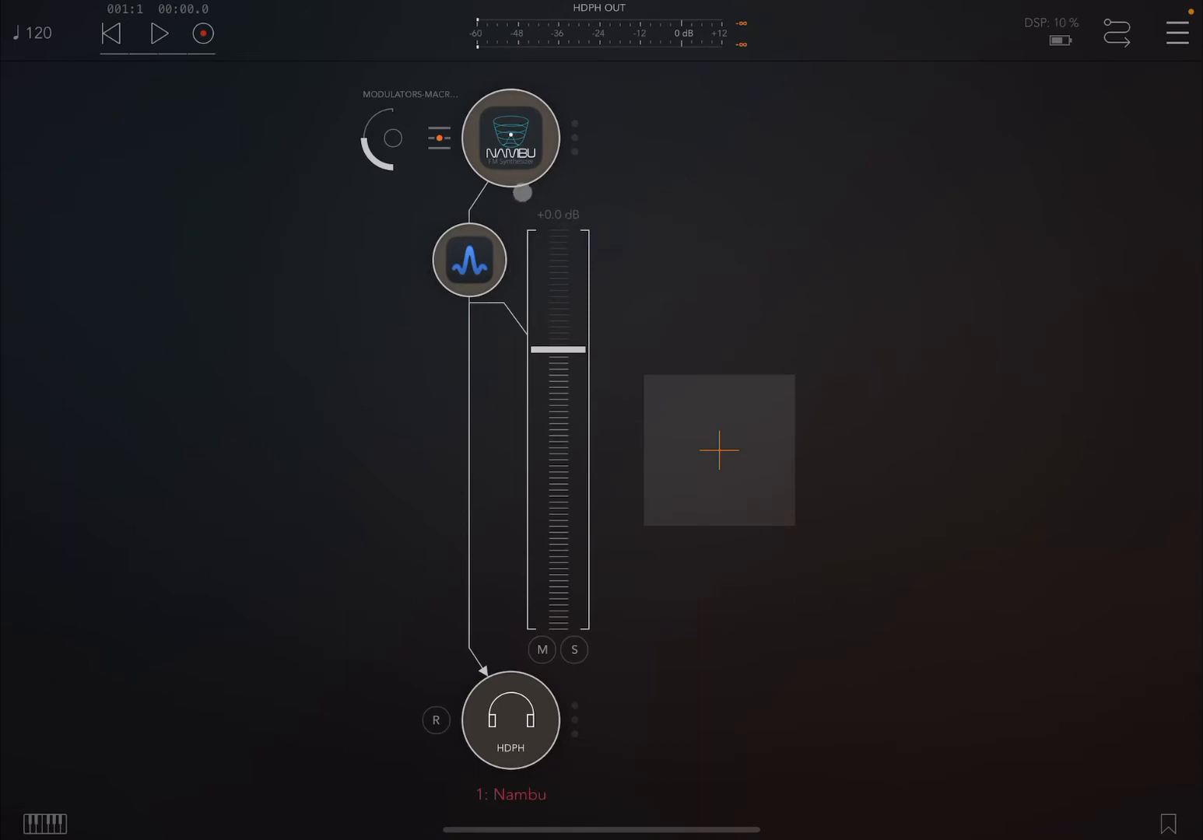
# Check the oscilloscope view, then open the Nambu synth editor with the SYN-Nambu preset.
pyautogui.doubleClick(504, 138)
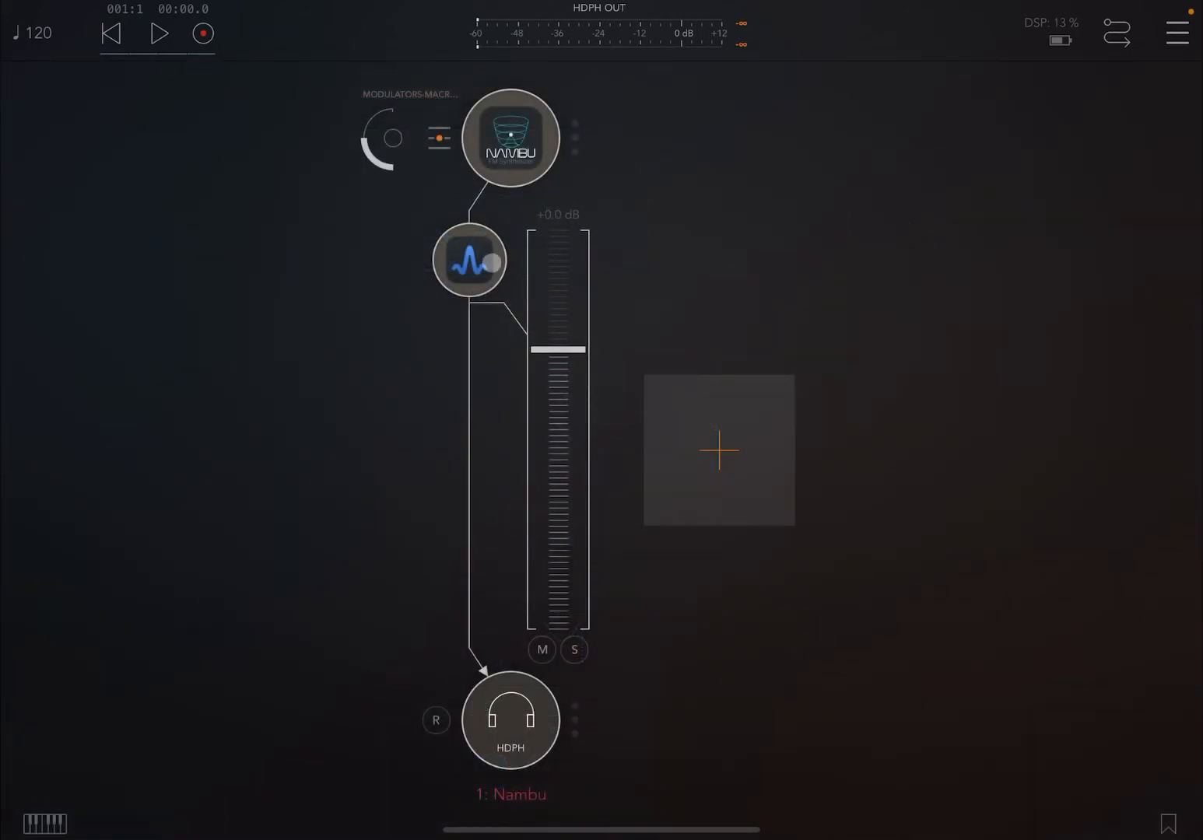
pyautogui.click(471, 260)
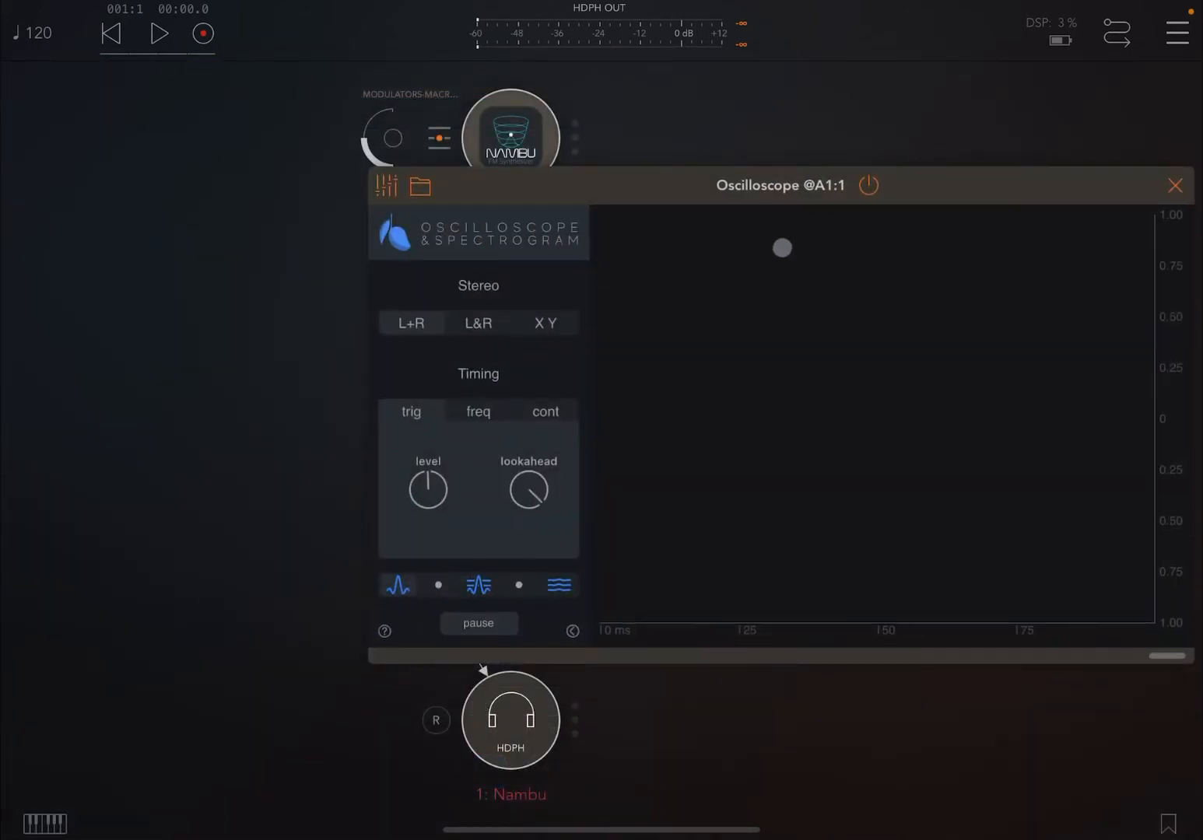
pyautogui.click(1175, 185)
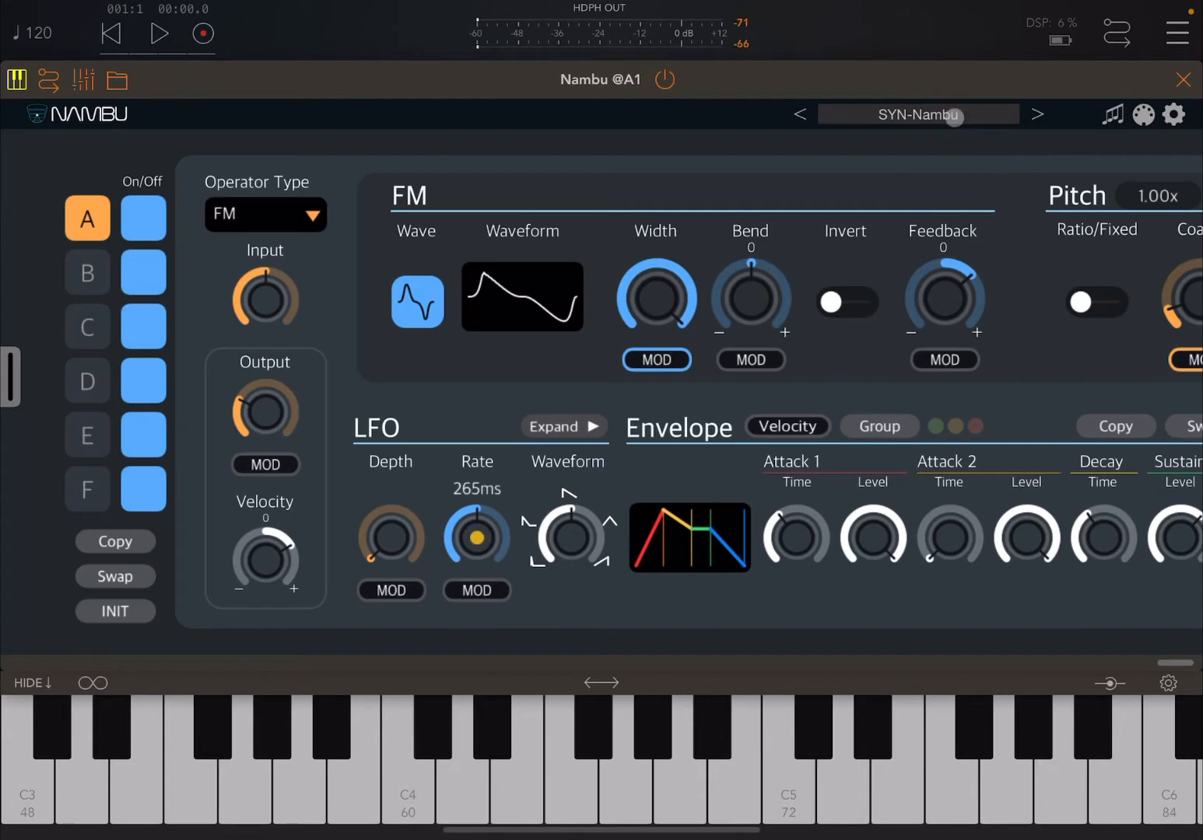
# Load the 'initialized' patch from Nambu's preset selector.
pyautogui.click(918, 114)
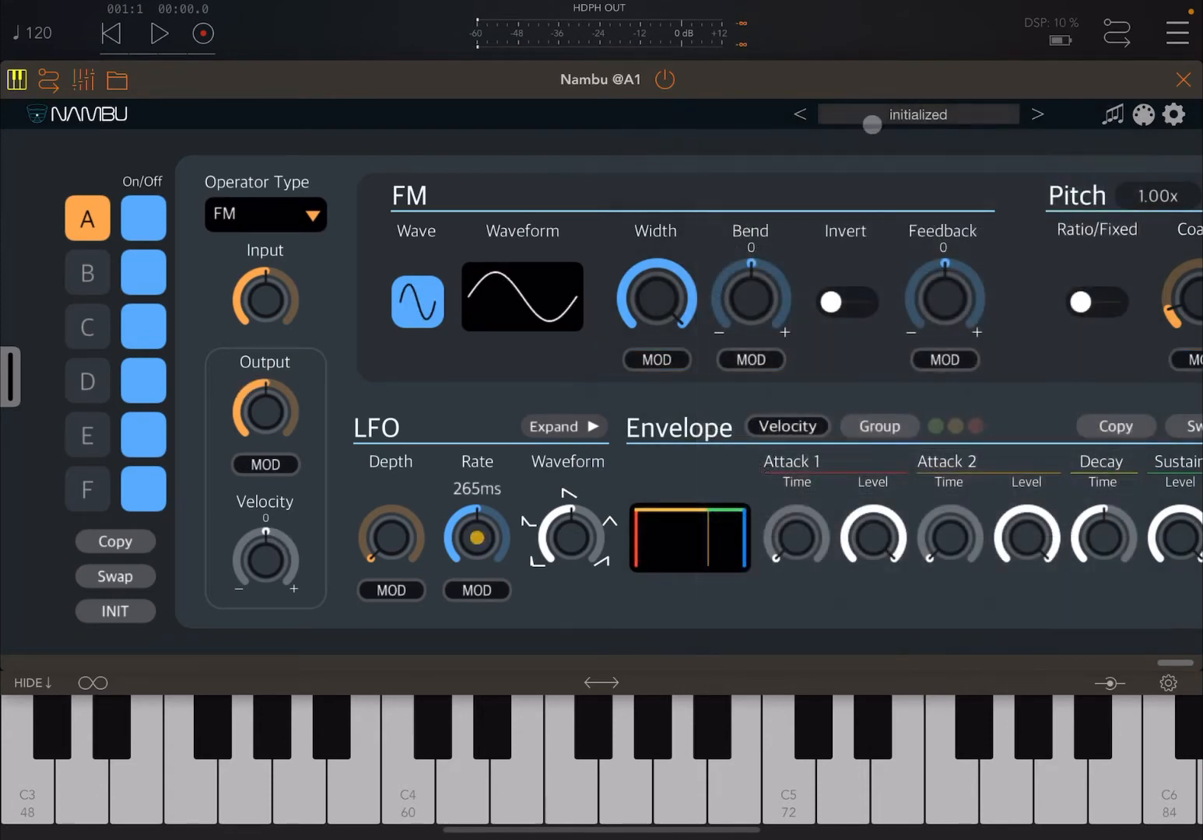
pyautogui.click(737, 784)
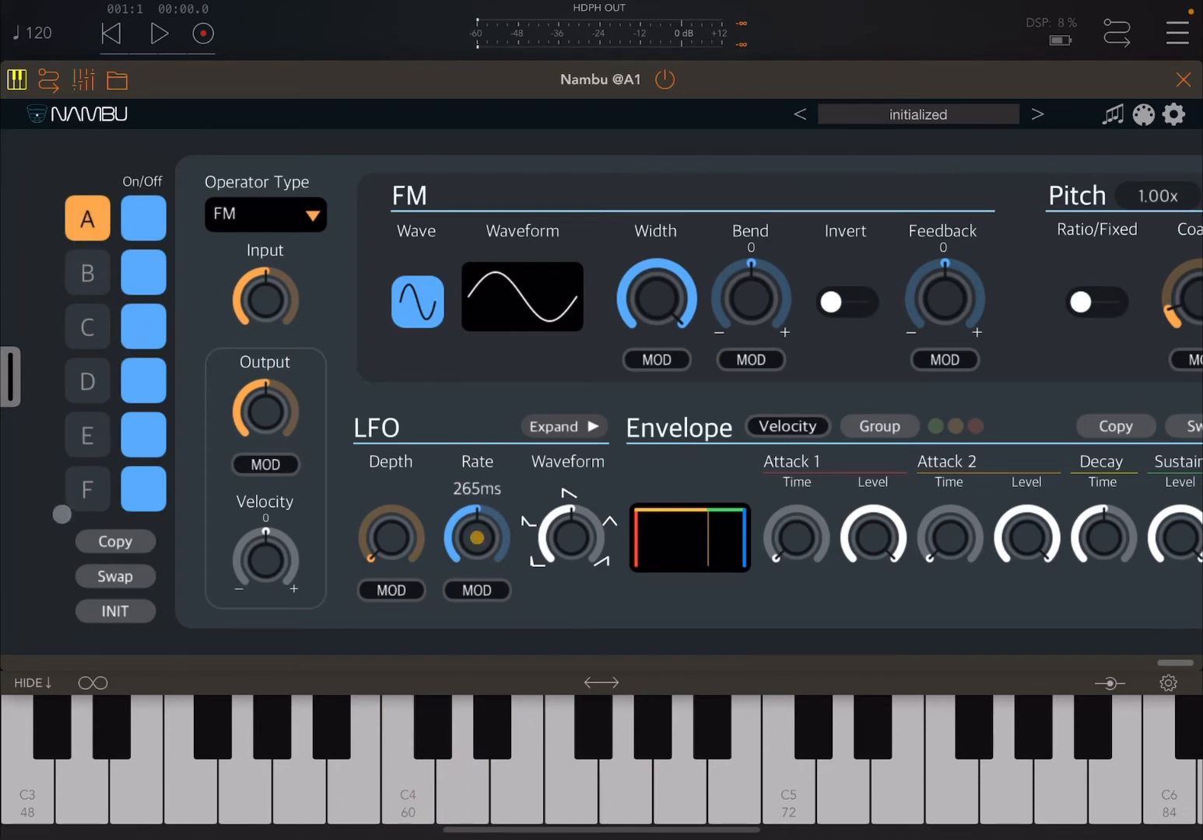
# Browse operators F, B and E, then return to operator A and disable it.
pyautogui.click(87, 489)
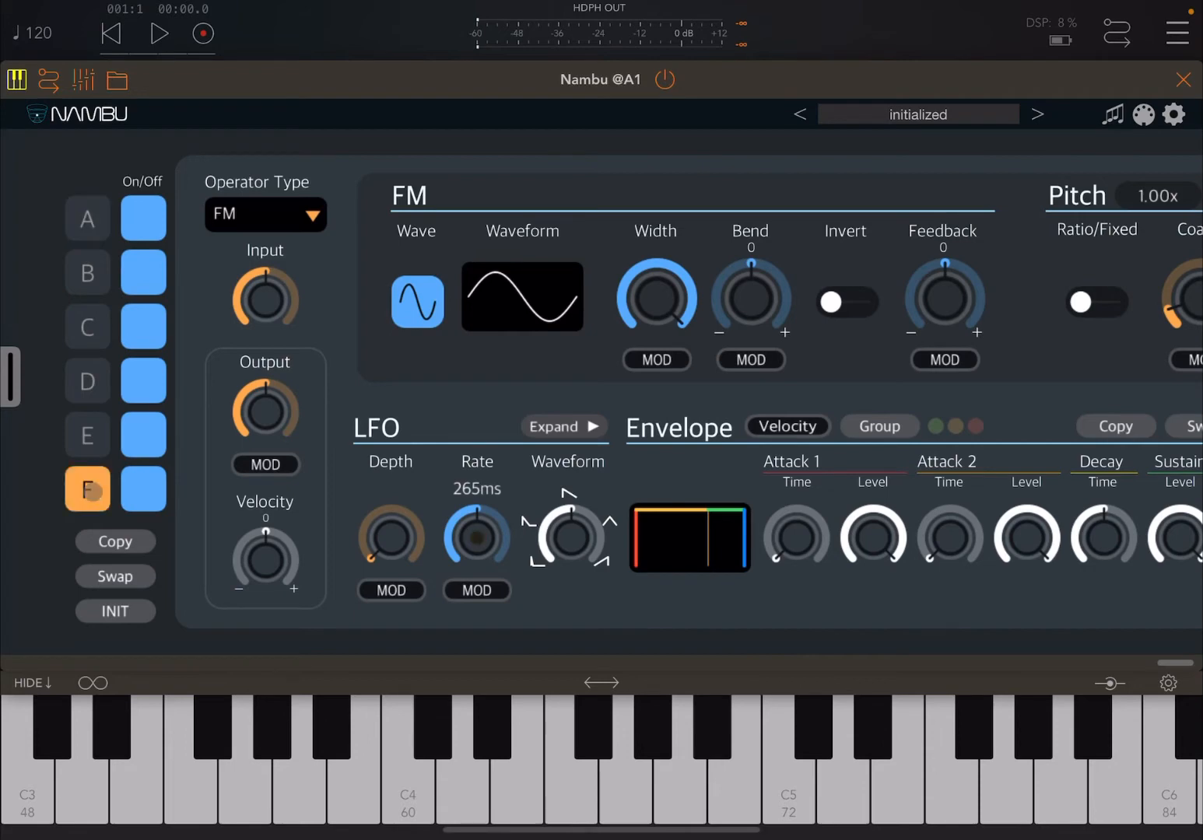
pyautogui.click(87, 272)
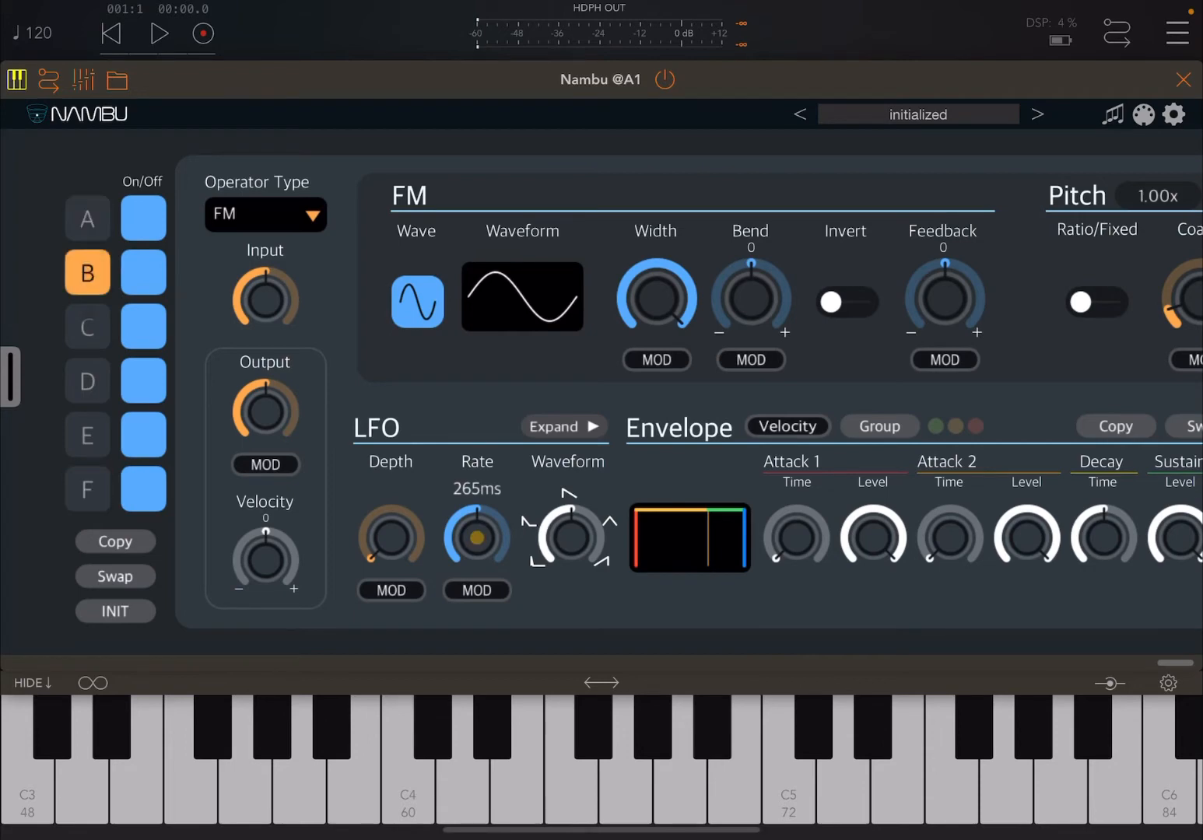
pyautogui.click(87, 435)
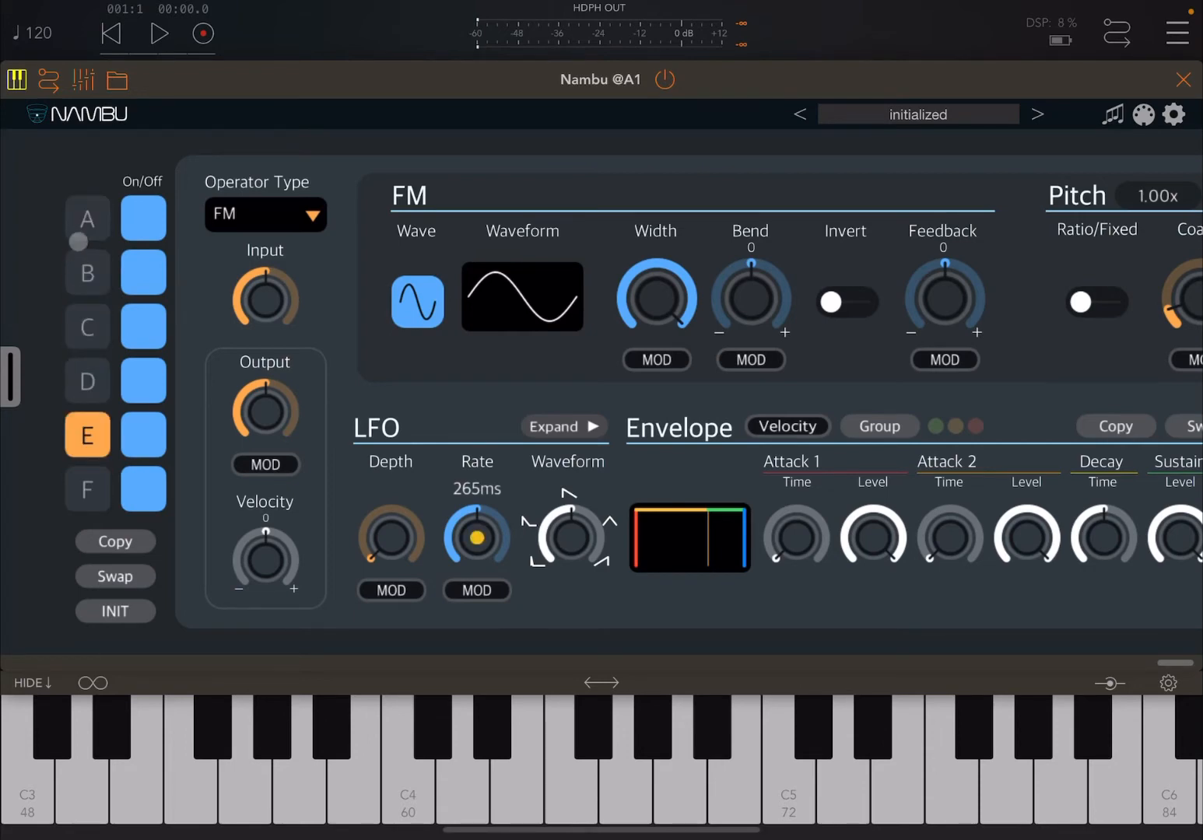
pyautogui.click(86, 218)
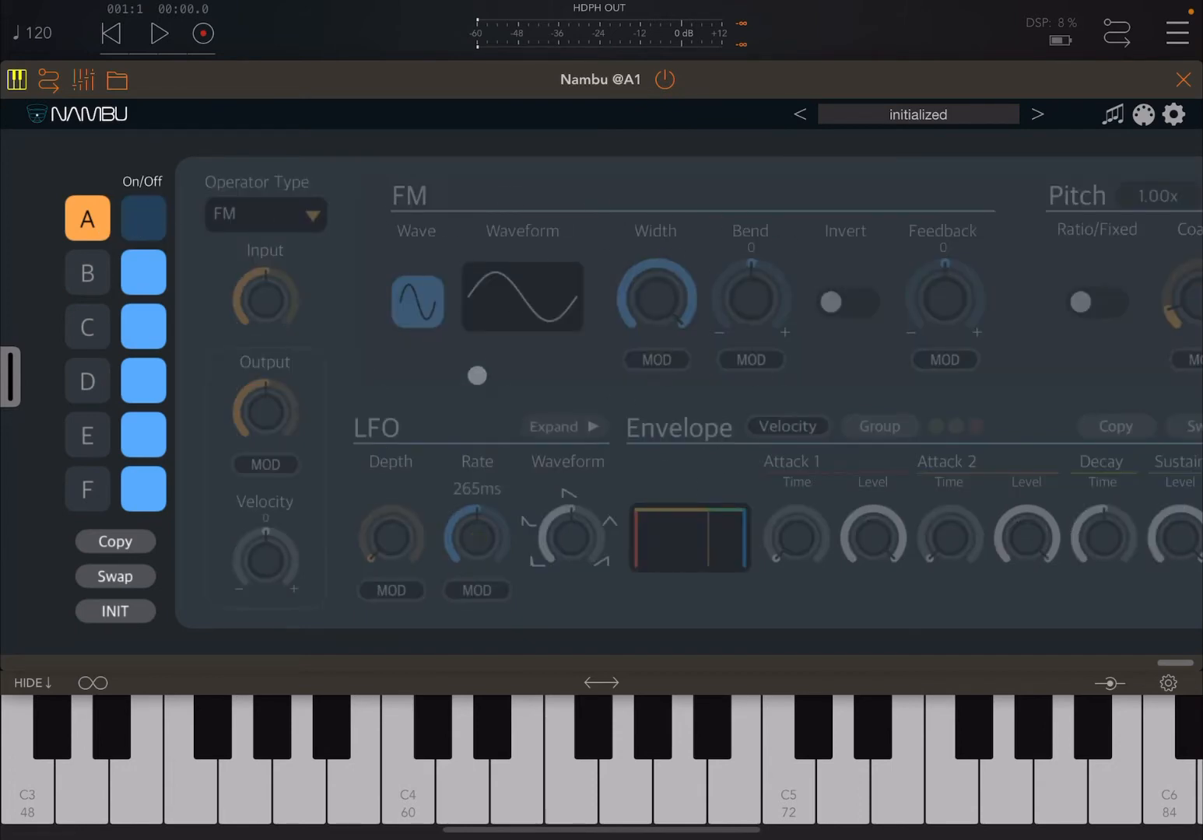
# Re-enable operator A with a sustained-level envelope, then select operator B.
pyautogui.click(143, 218)
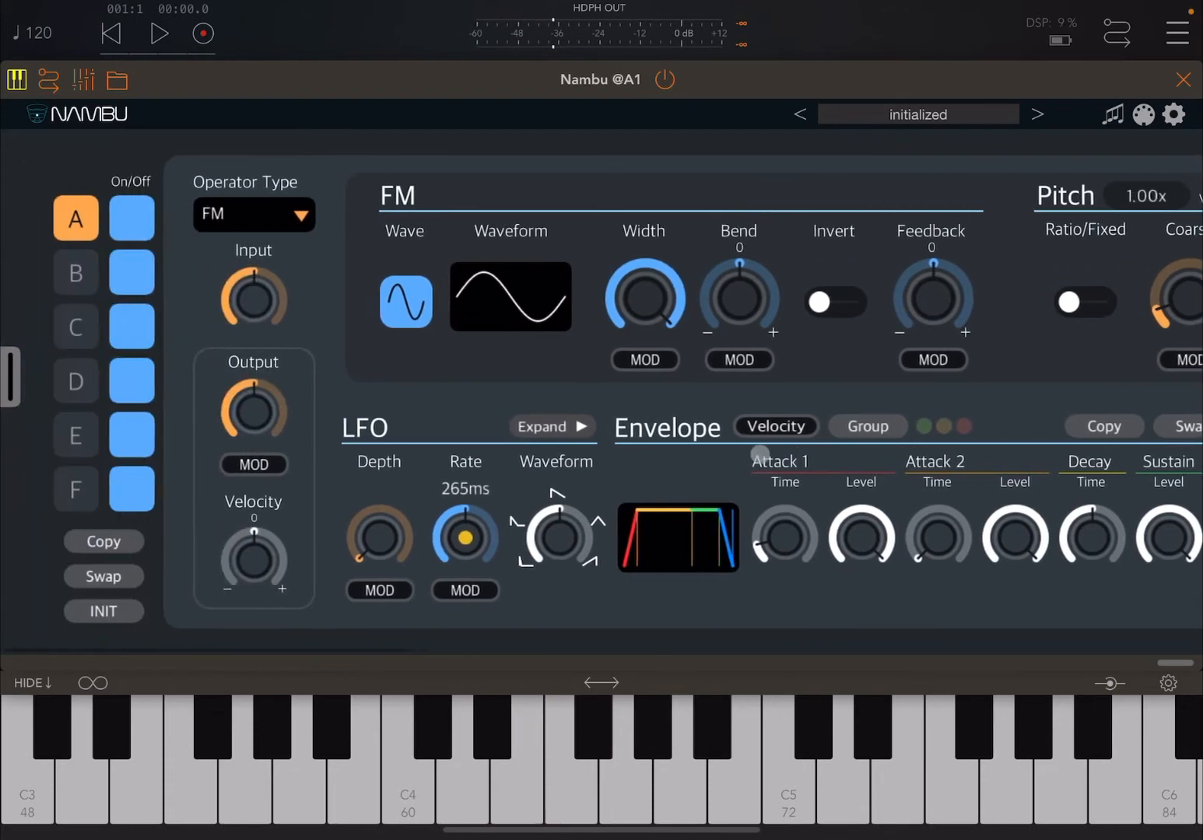
pyautogui.click(87, 272)
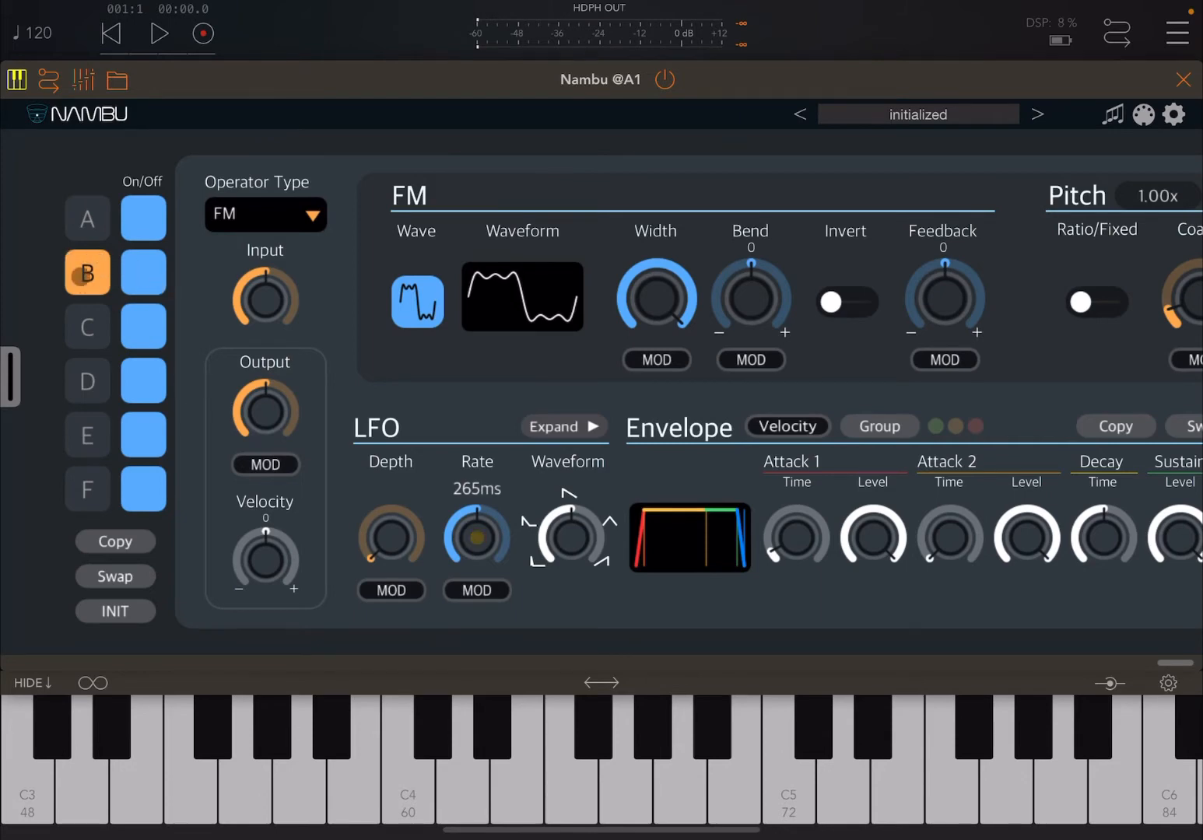
# View operator B's rippled FM waveform display.
pyautogui.click(142, 273)
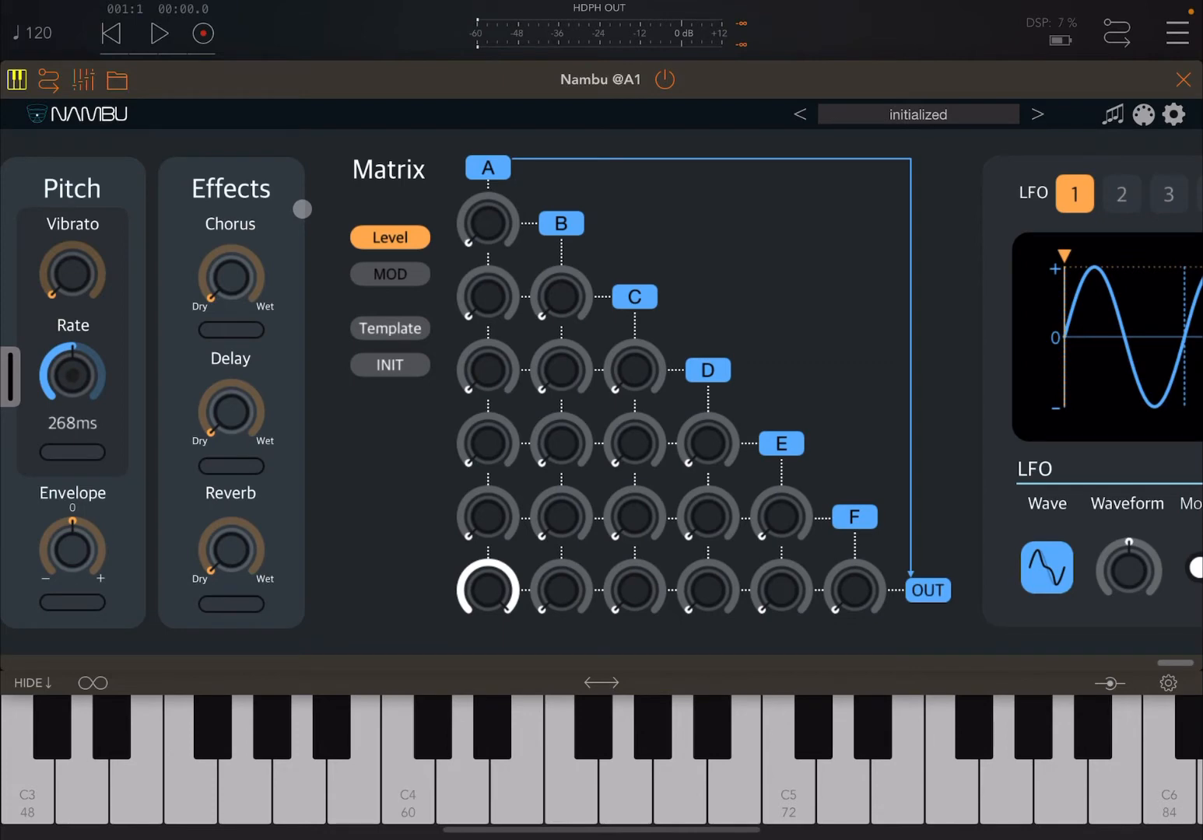
# Swipe to Nambu's Matrix page in Level mode, showing operator A feeding OUT.
pyautogui.moveTo(73, 373); pyautogui.dragTo(73, 365)
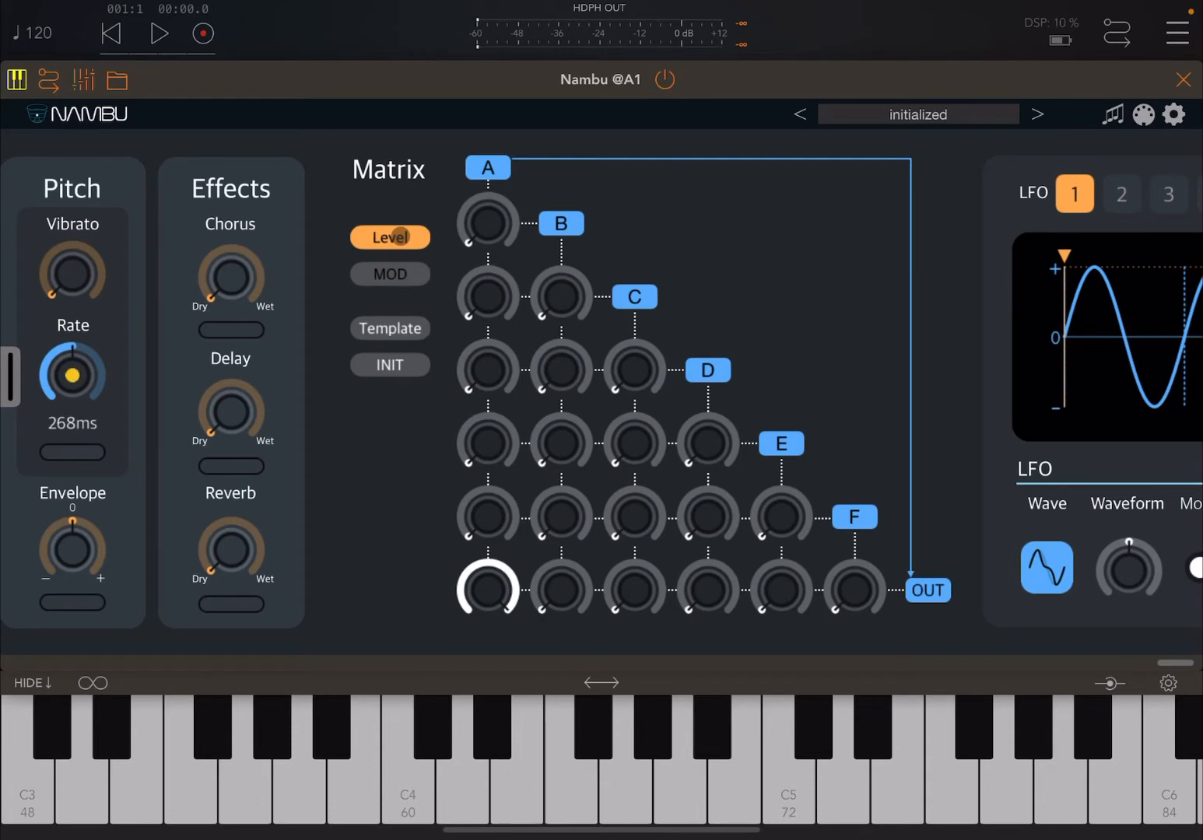
# Switch the matrix to MOD view and lower the first output level to minimum.
pyautogui.click(389, 273)
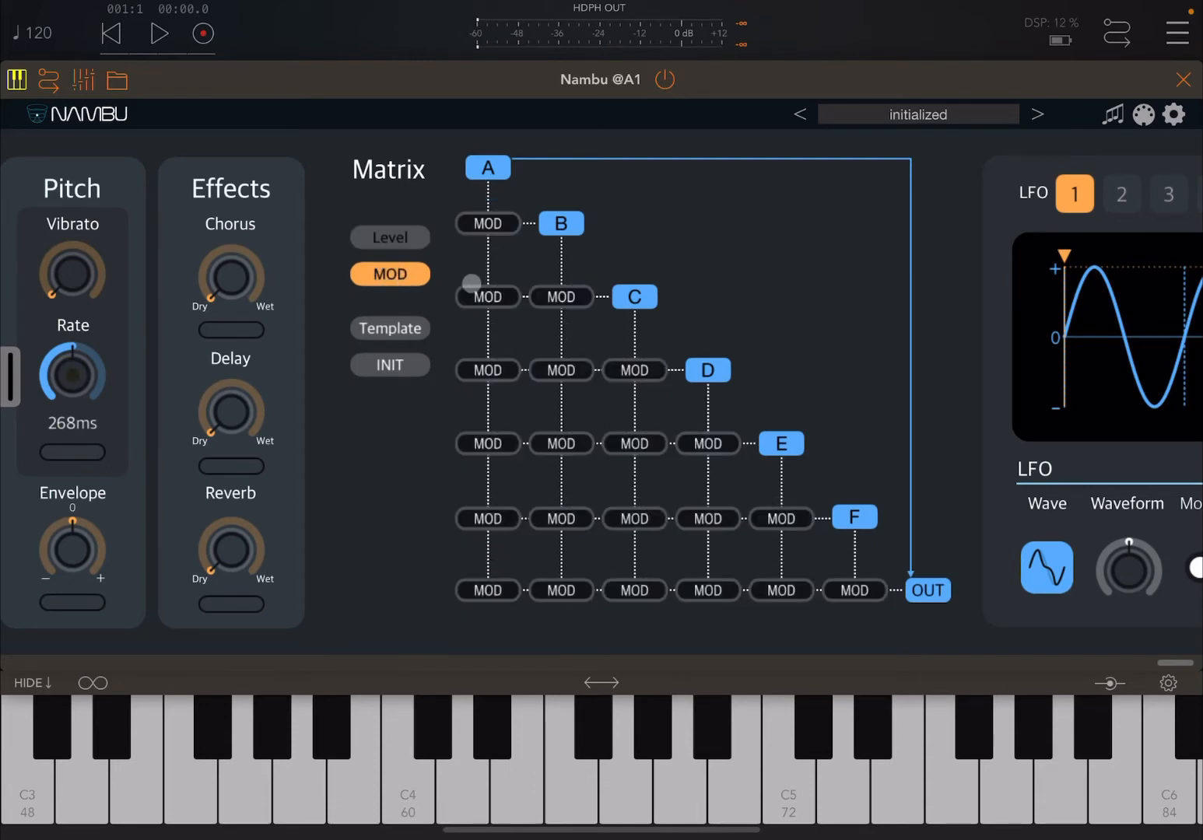
pyautogui.click(390, 327)
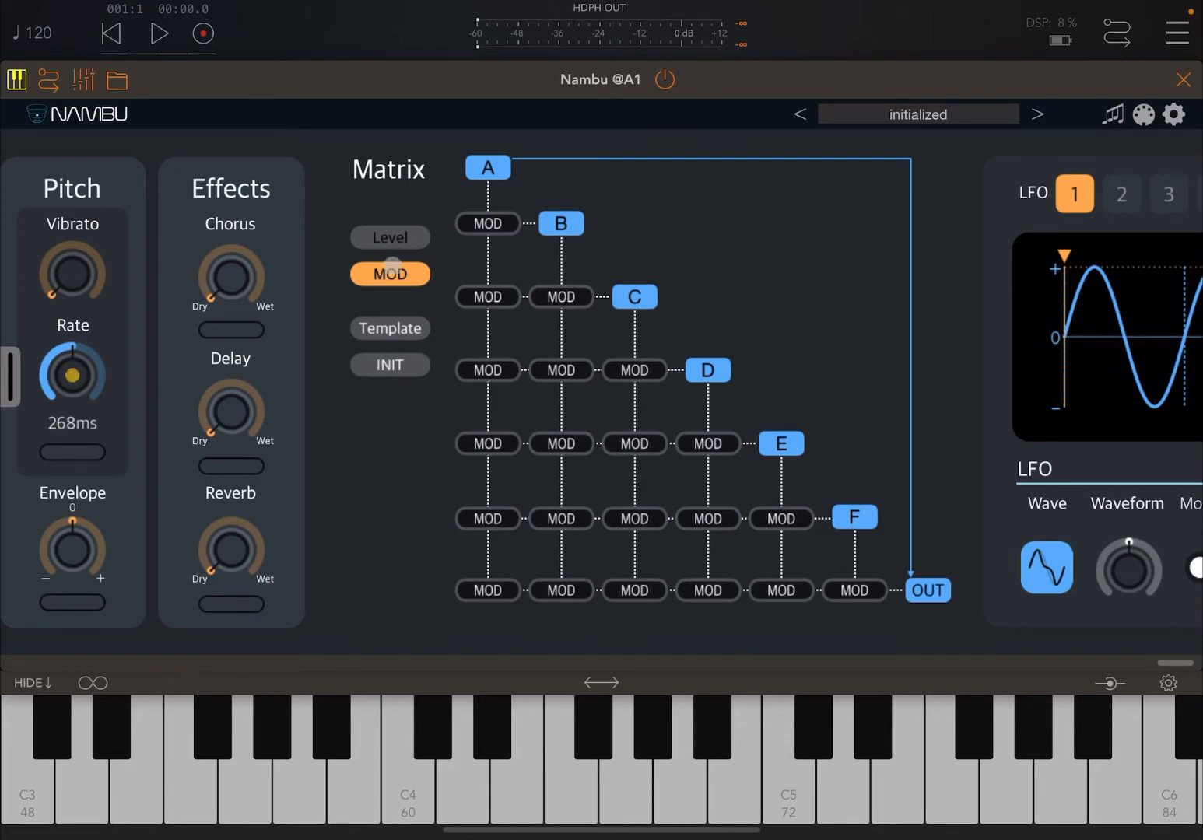
pyautogui.click(390, 236)
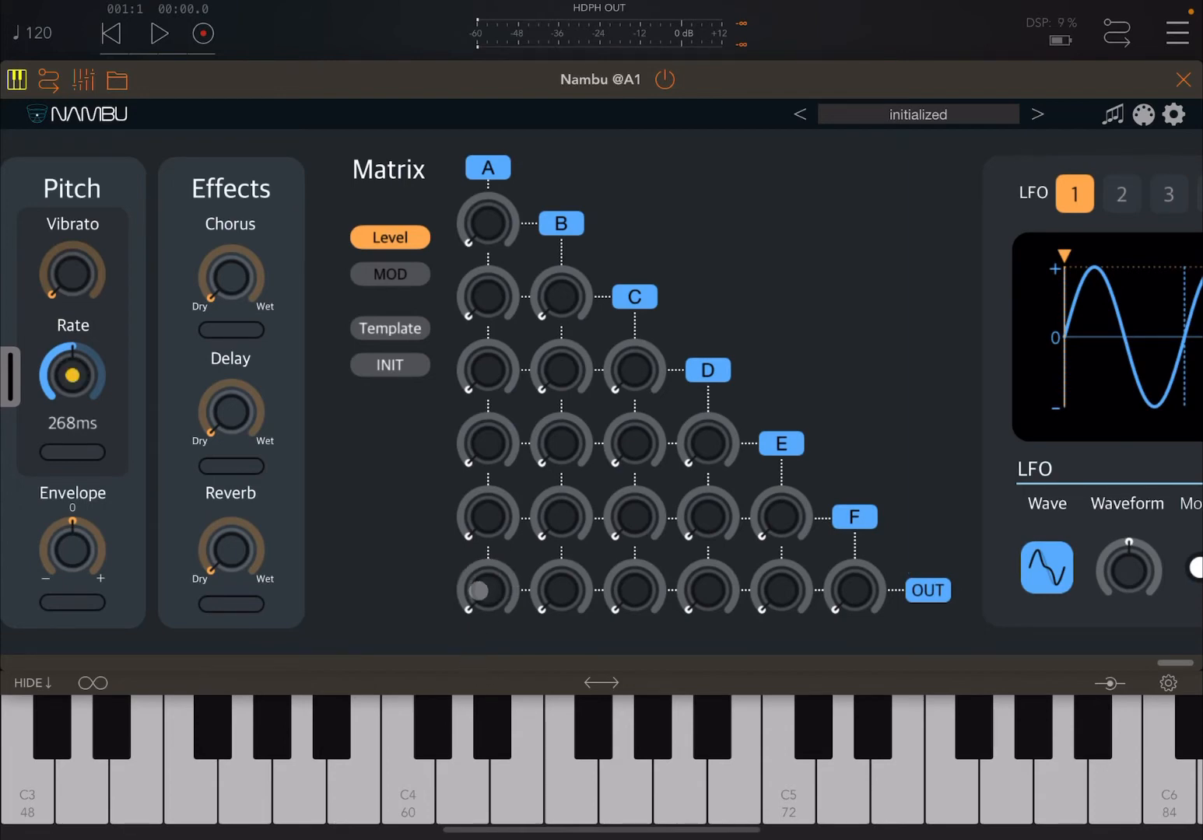
pyautogui.click(624, 785)
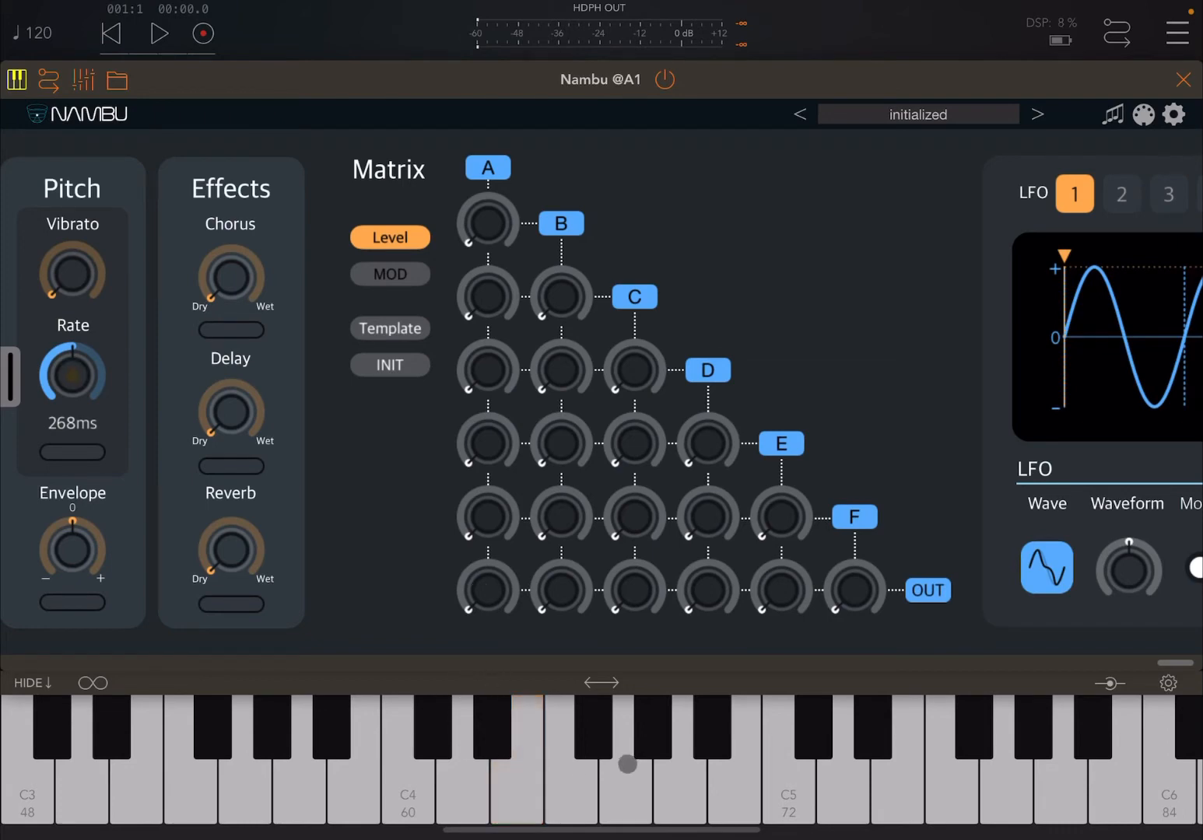
pyautogui.click(656, 757)
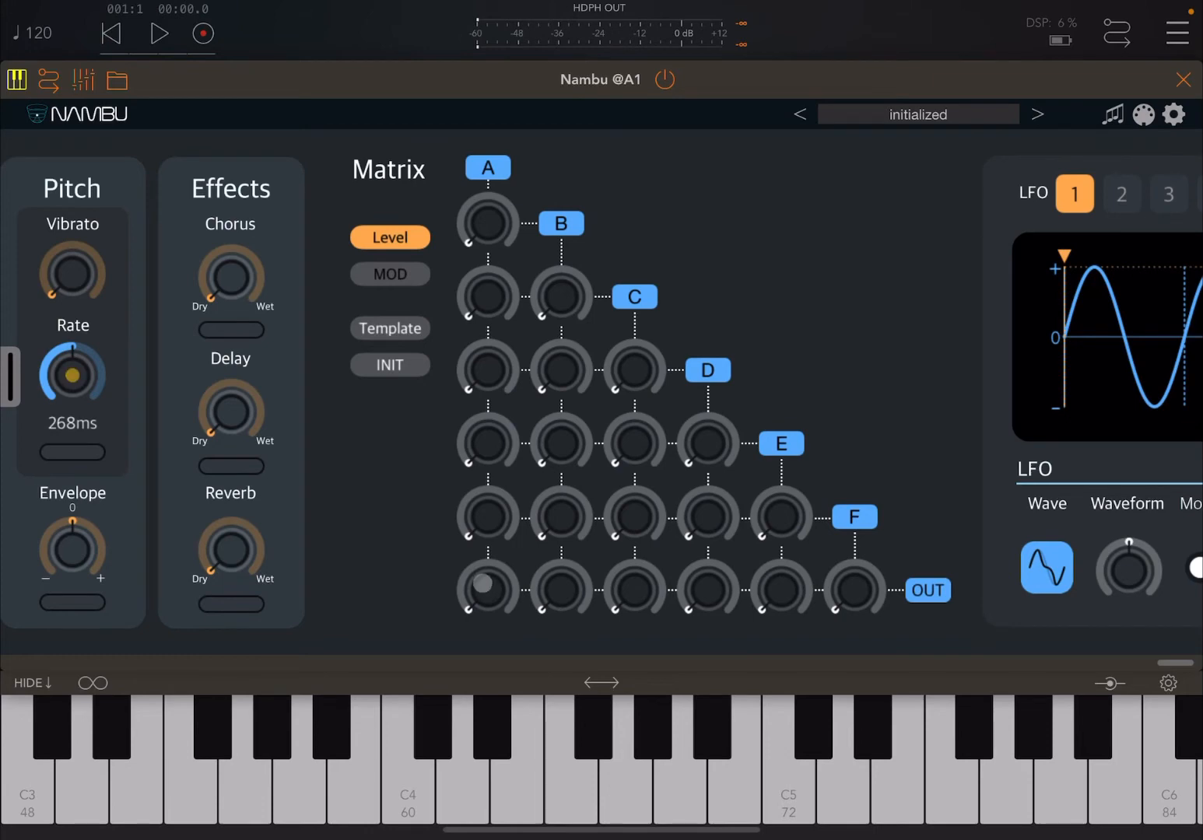
pyautogui.click(566, 794)
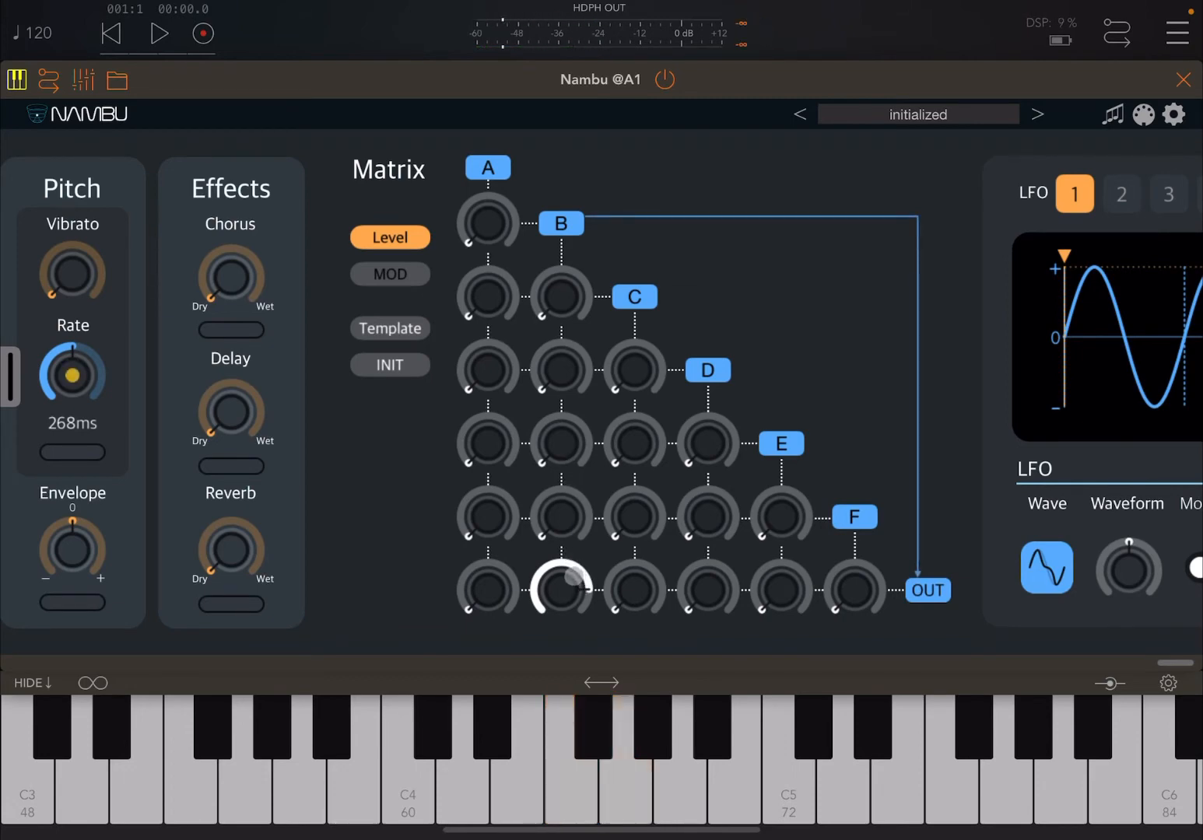
# Raise the bottom-row knob under B to route operator B to OUT at high level.
pyautogui.moveTo(559, 589); pyautogui.dragTo(554, 614)
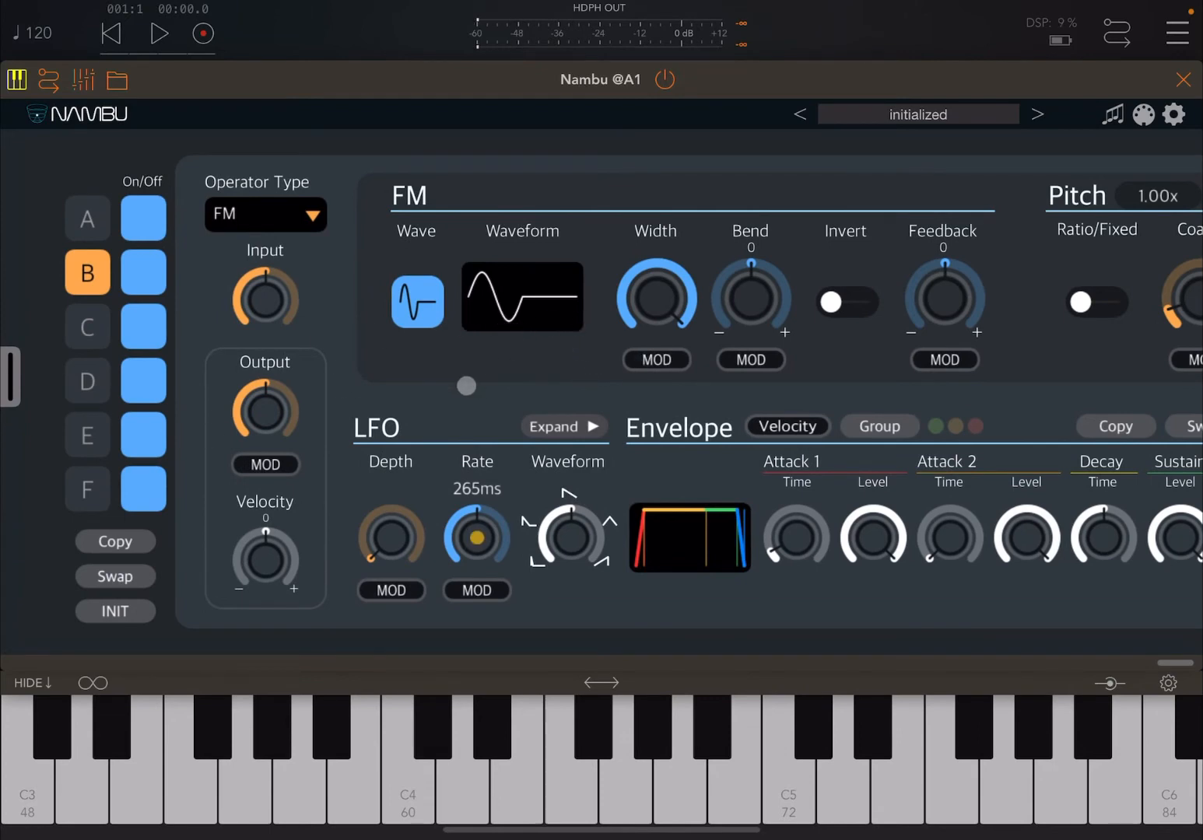
# Reset operator B to a plain sine with INIT and confirm with OK.
pyautogui.click(115, 611)
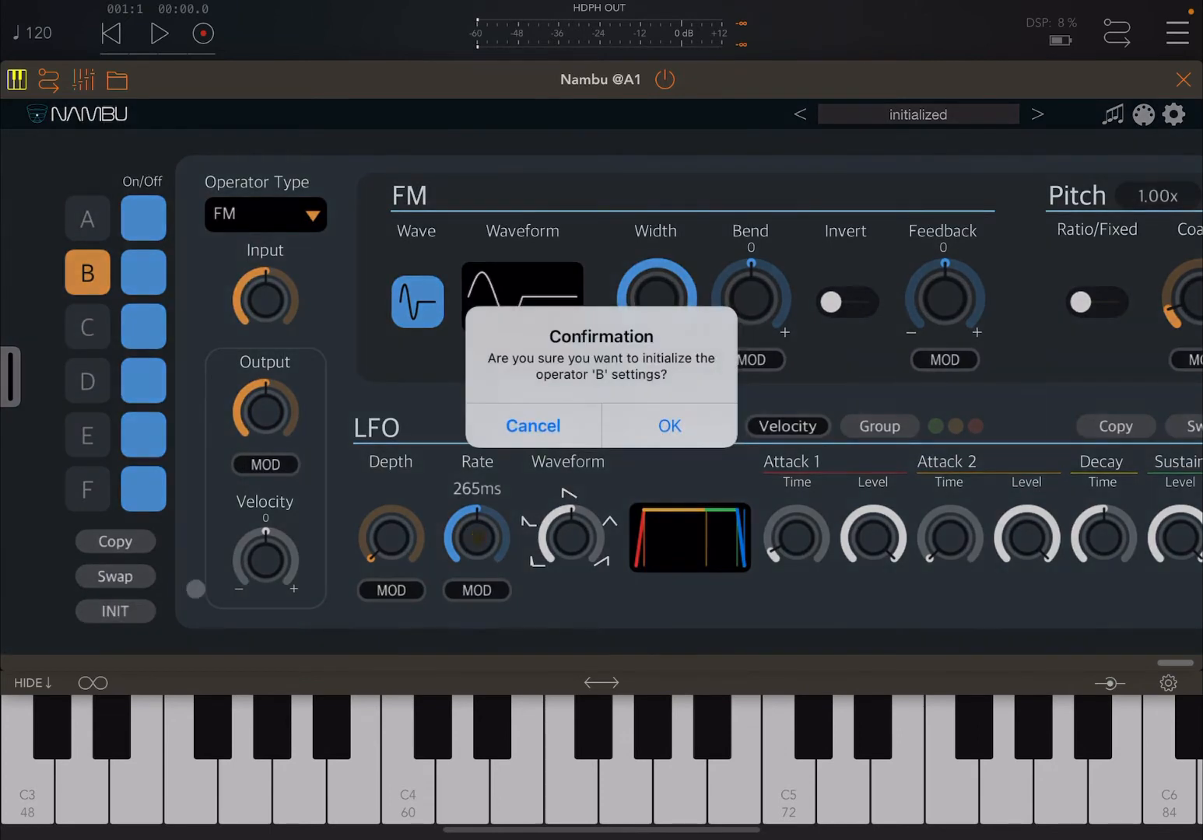
pyautogui.click(669, 426)
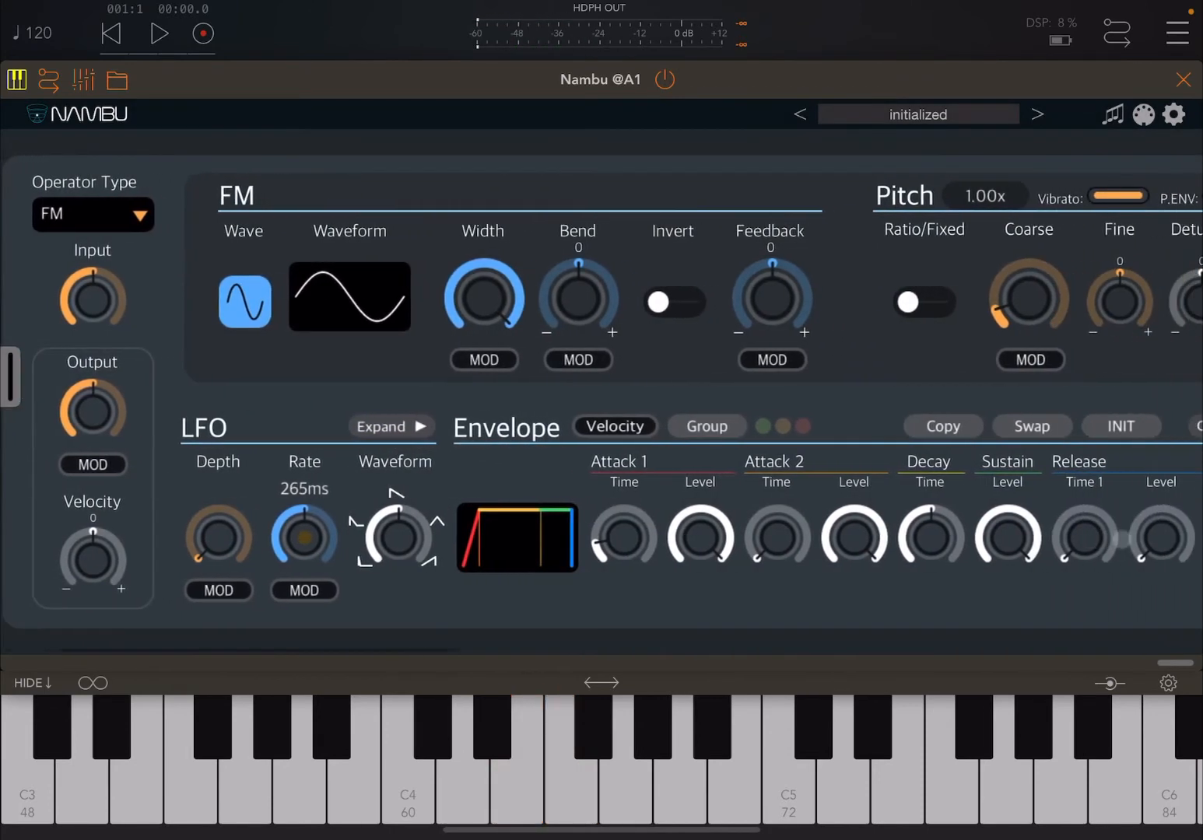
pyautogui.click(430, 739)
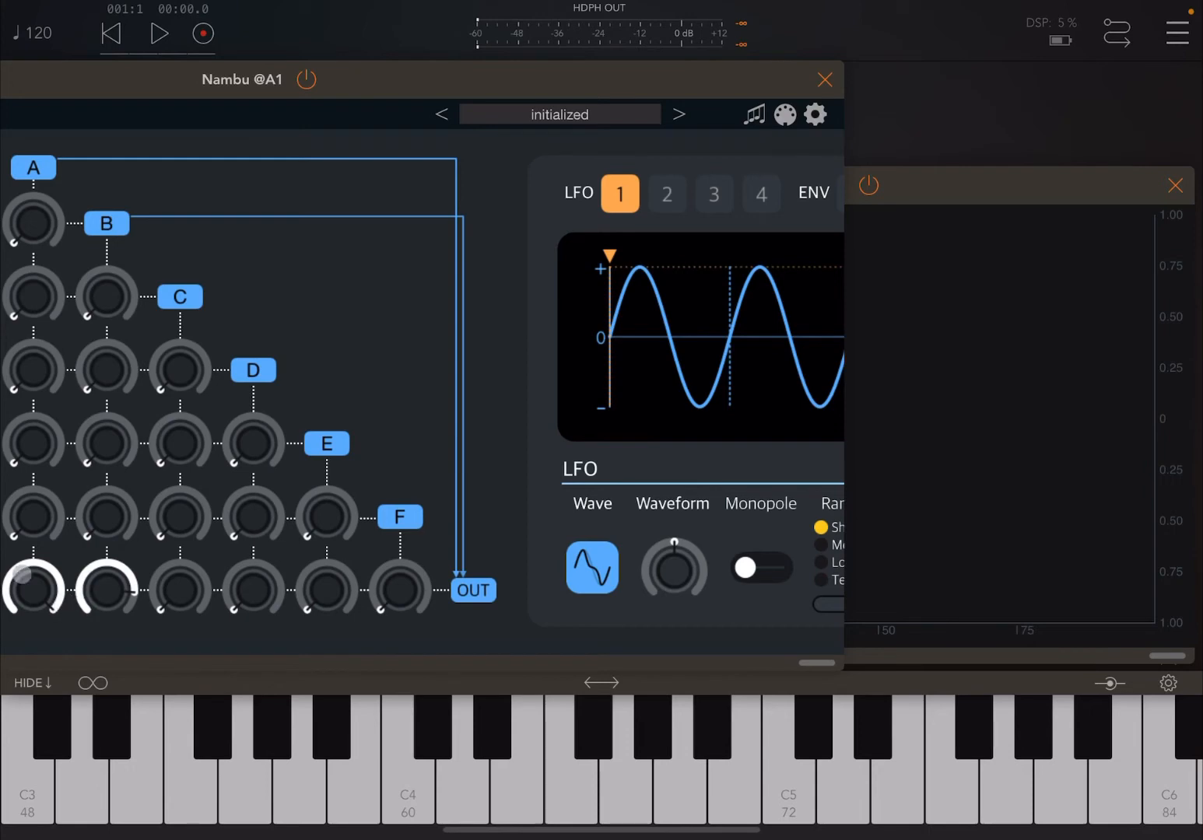
# Turn operator B's OUT level down and adjust operator A's OUT level.
pyautogui.click(451, 809)
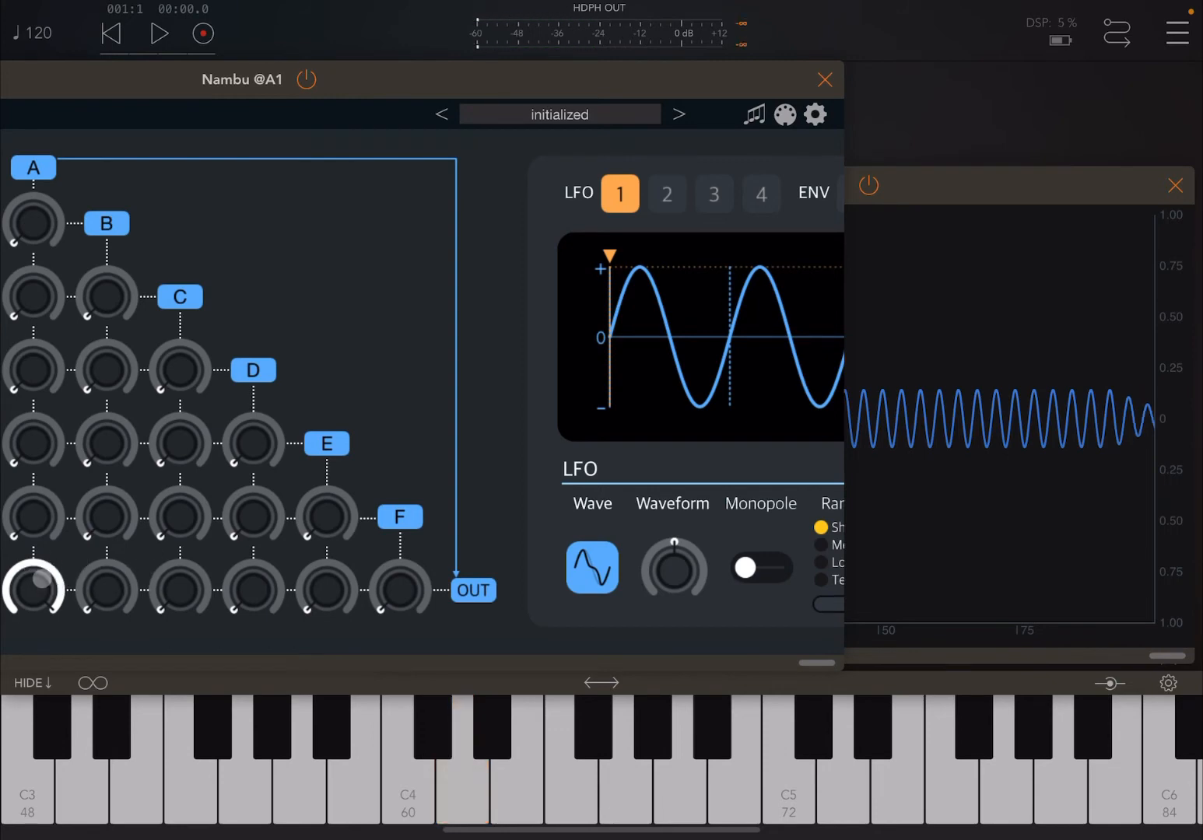
pyautogui.click(493, 743)
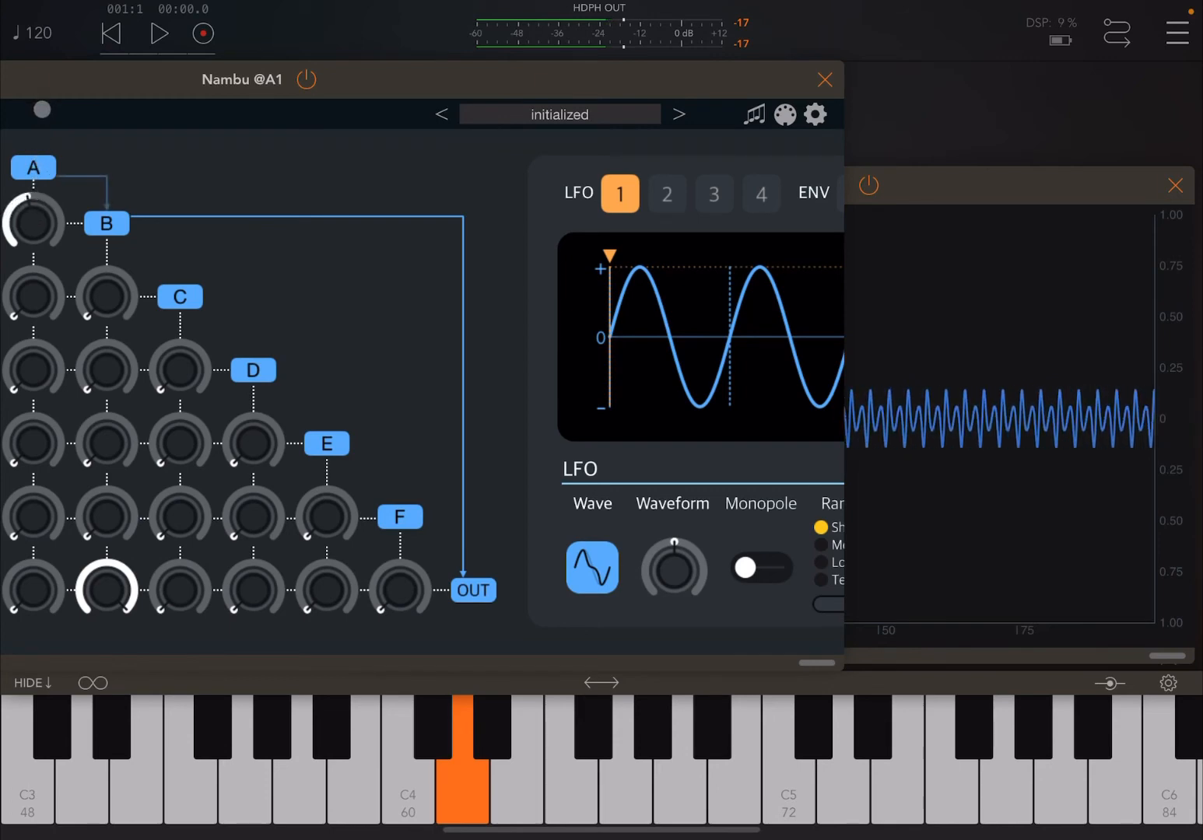
# Play a note on the keyboard to hear operator A modulating operator B.
pyautogui.click(460, 794)
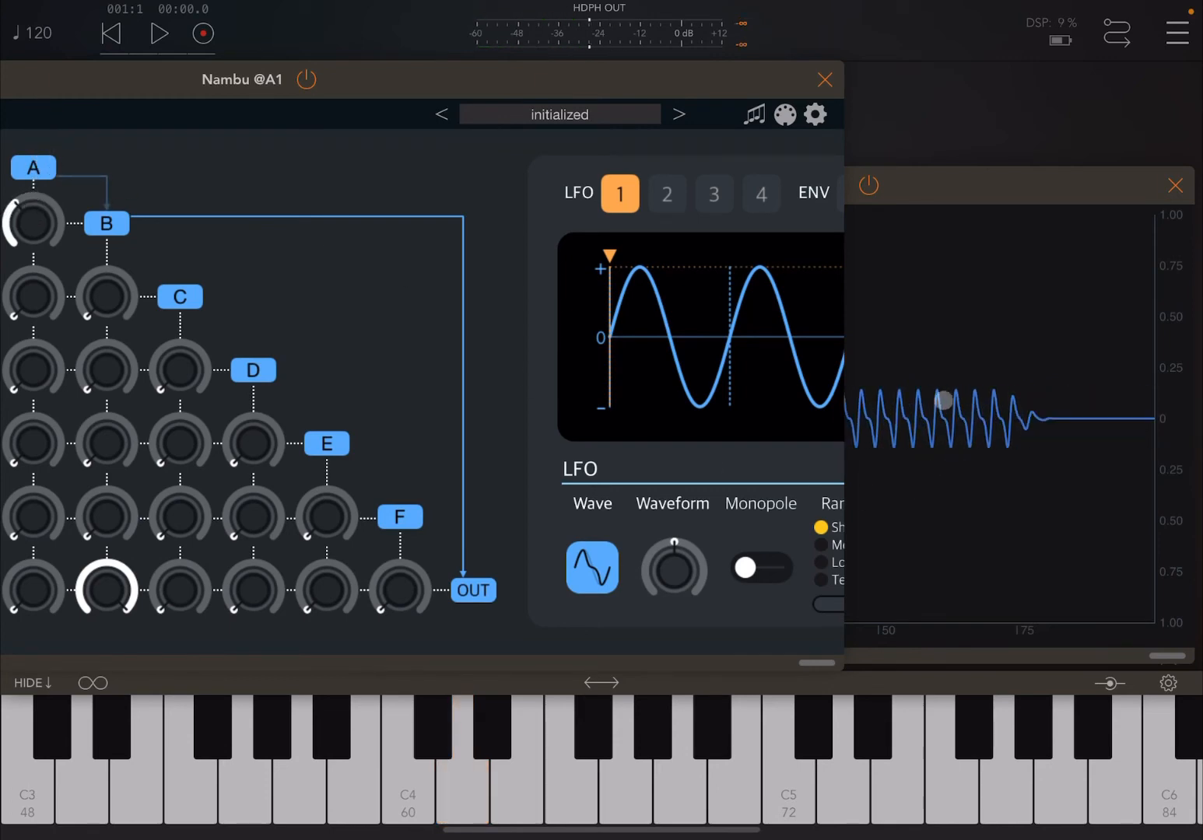
pyautogui.click(459, 810)
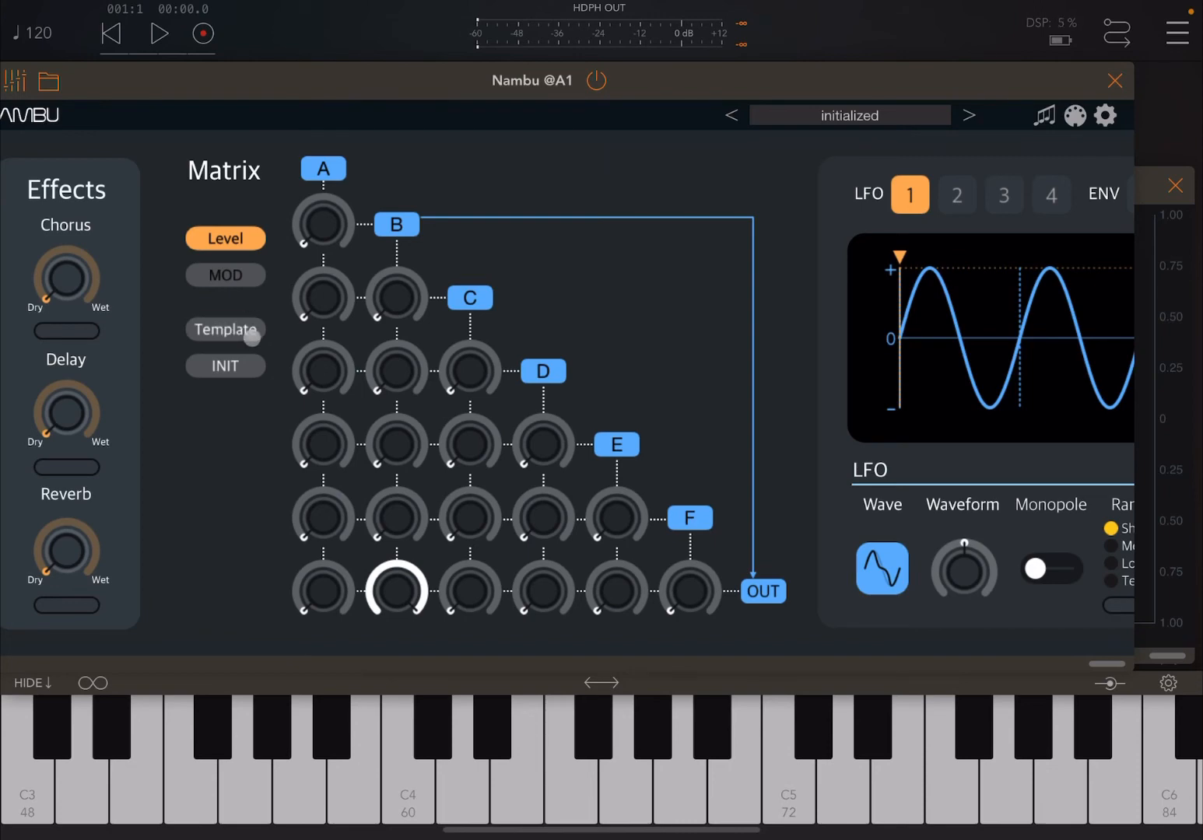
# Apply Nambu's first routing template: A, B and C into D, chaining through E and F.
pyautogui.click(225, 329)
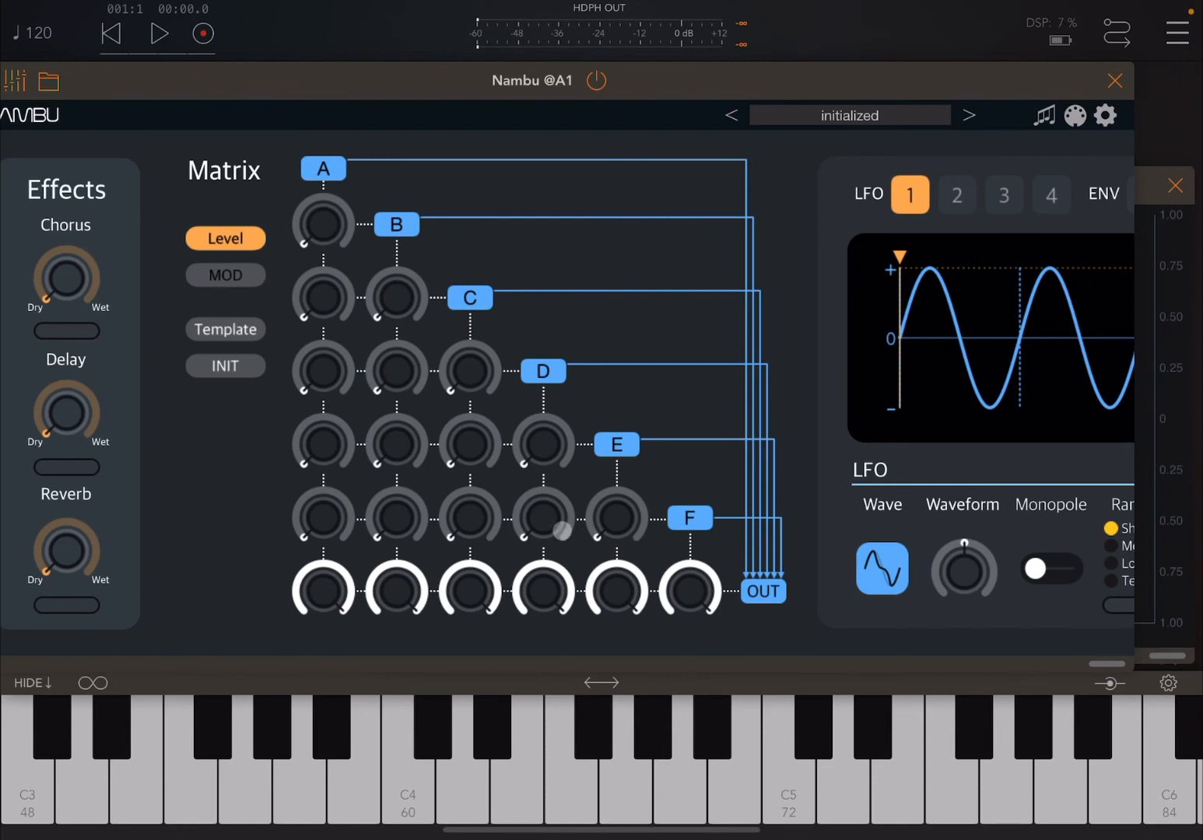
pyautogui.click(225, 329)
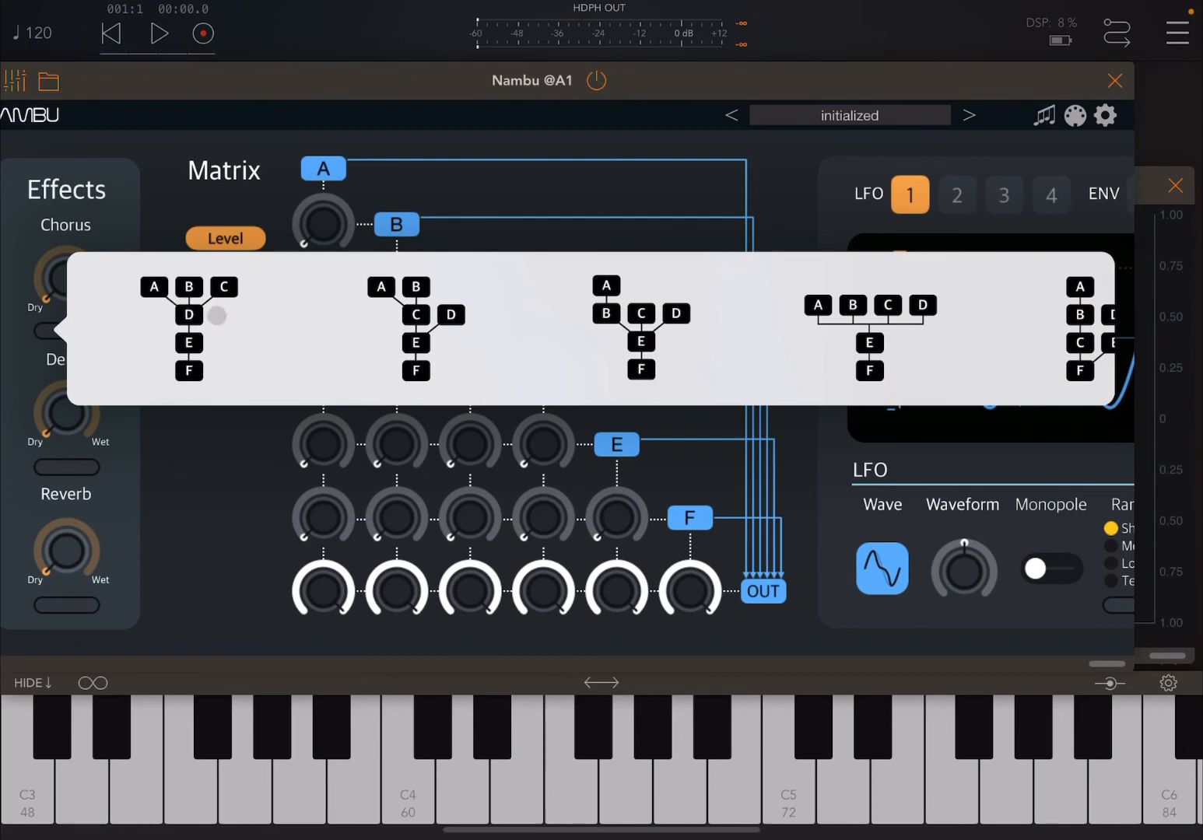
pyautogui.click(217, 315)
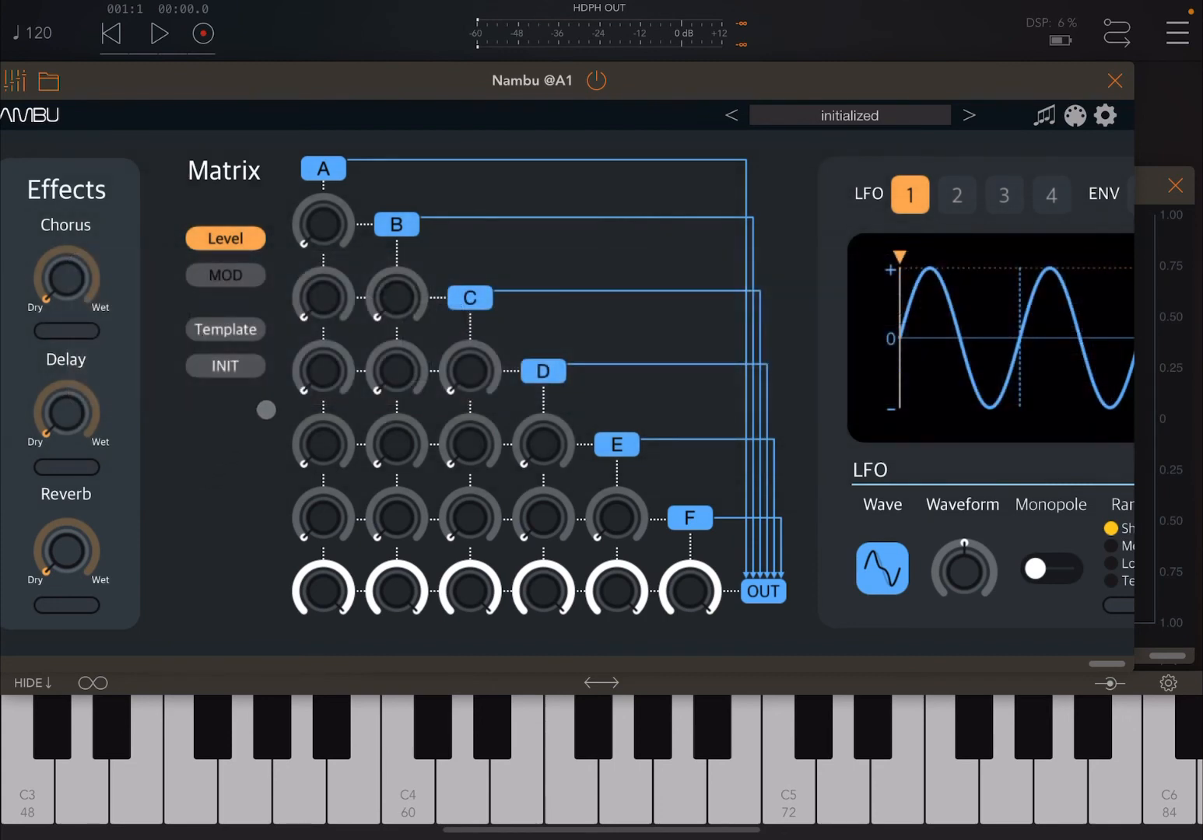
pyautogui.click(225, 329)
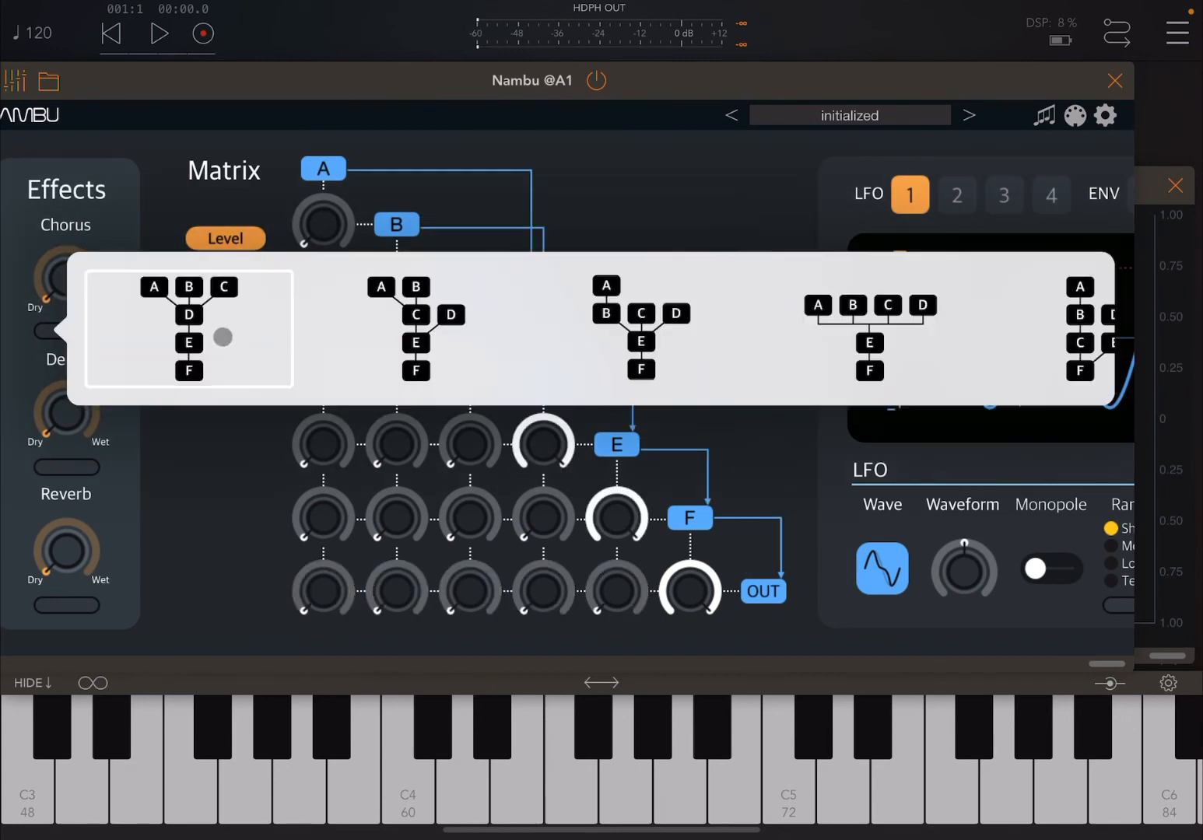